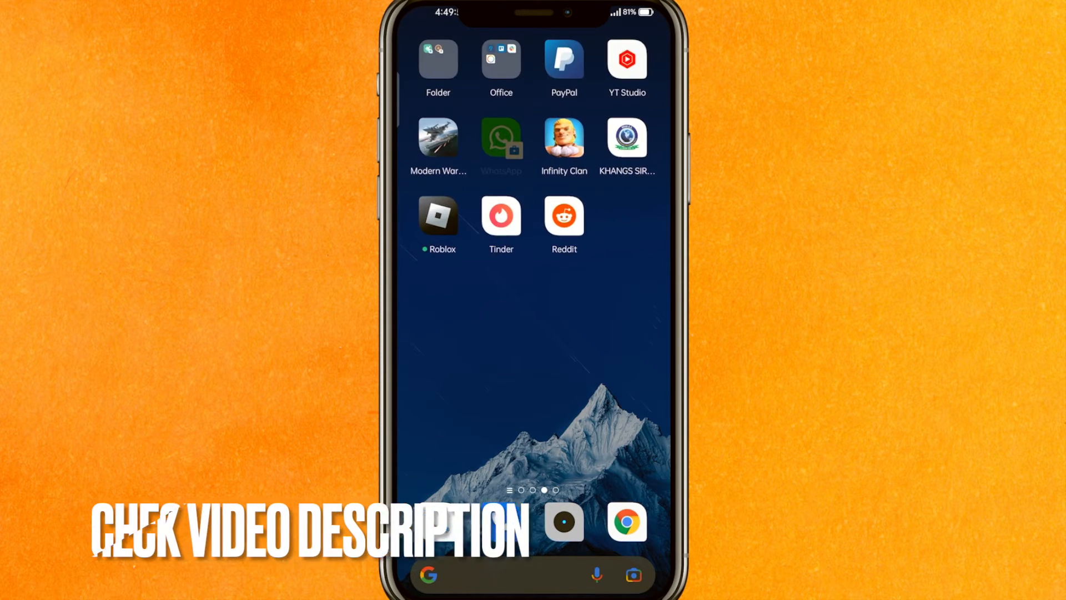
Open the app drawer from the home screen
left_click(438, 218)
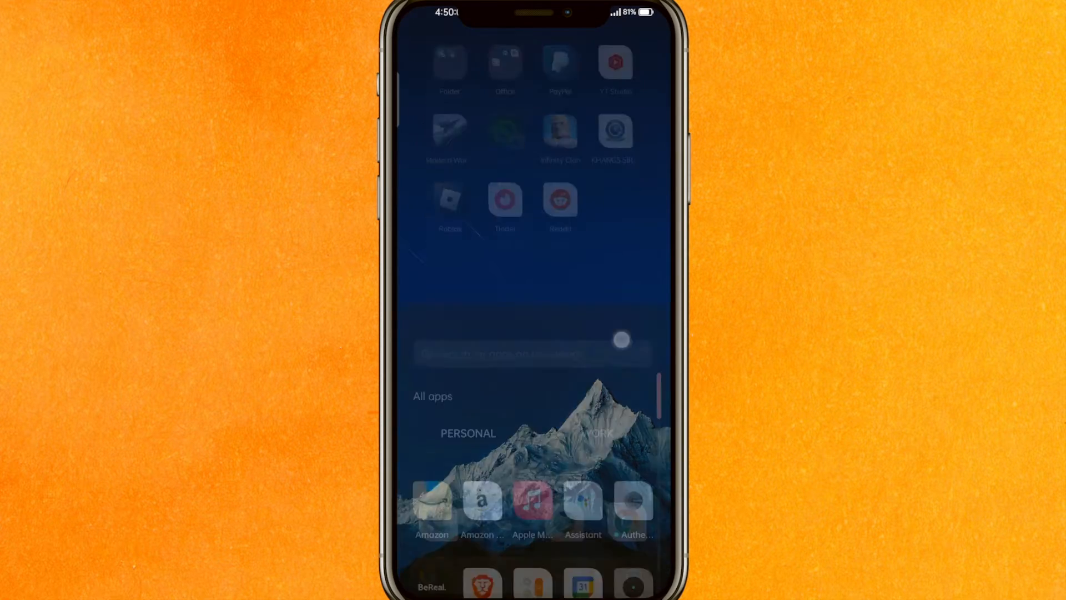
Search Google Play Store for 'roblox' and open the Roblox listing
type("p")
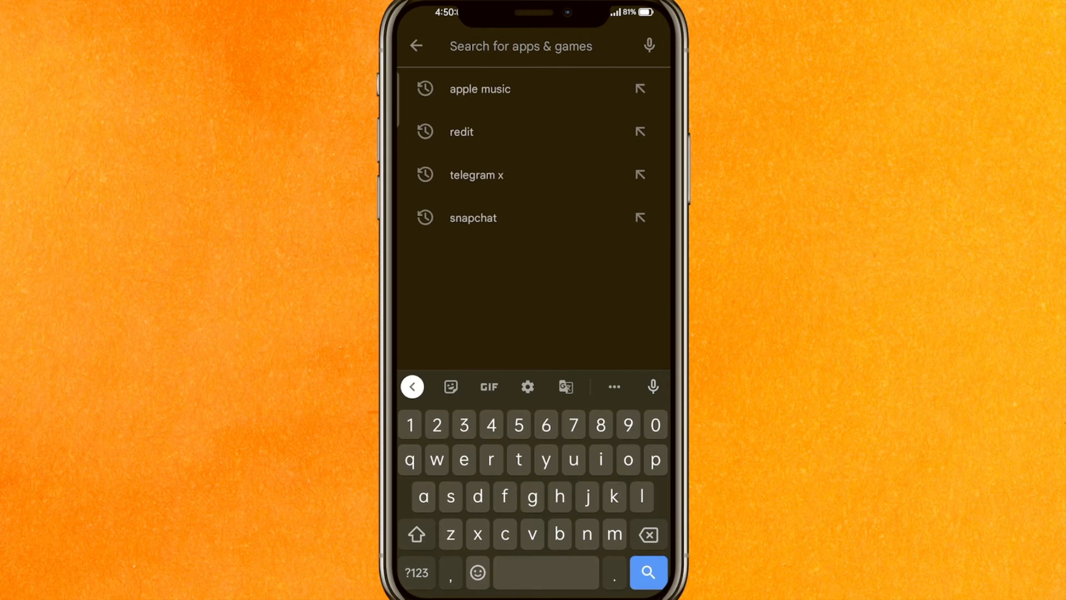
type("roblox")
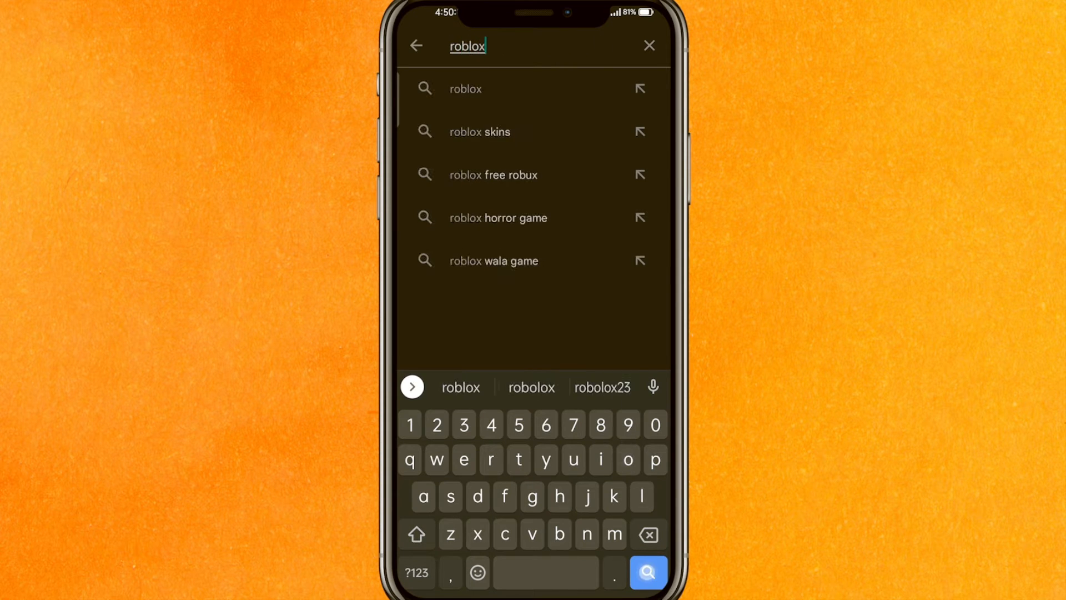
left_click(466, 88)
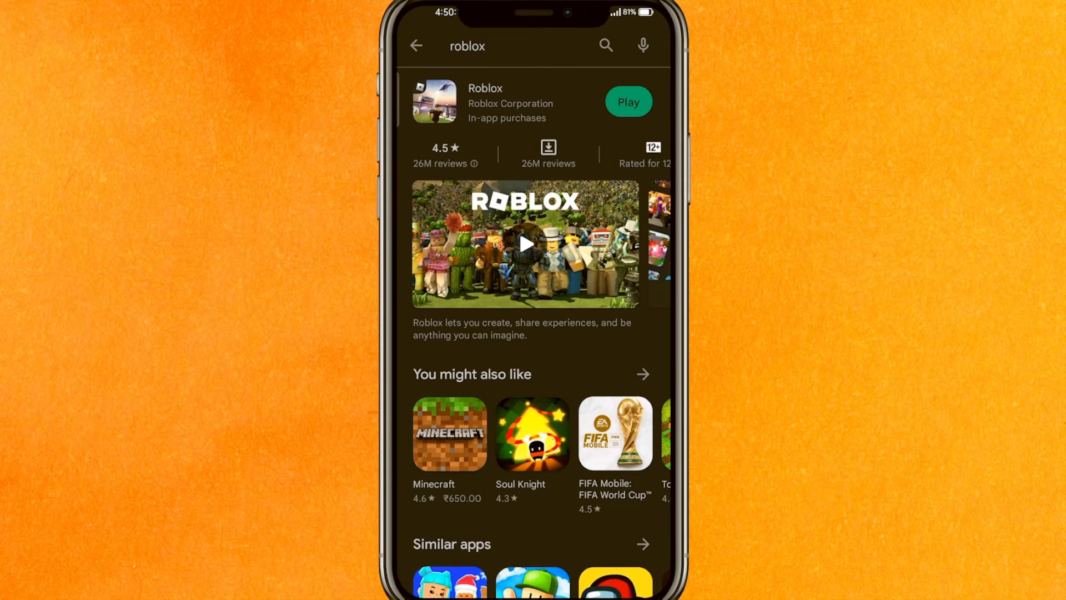
left_click(524, 243)
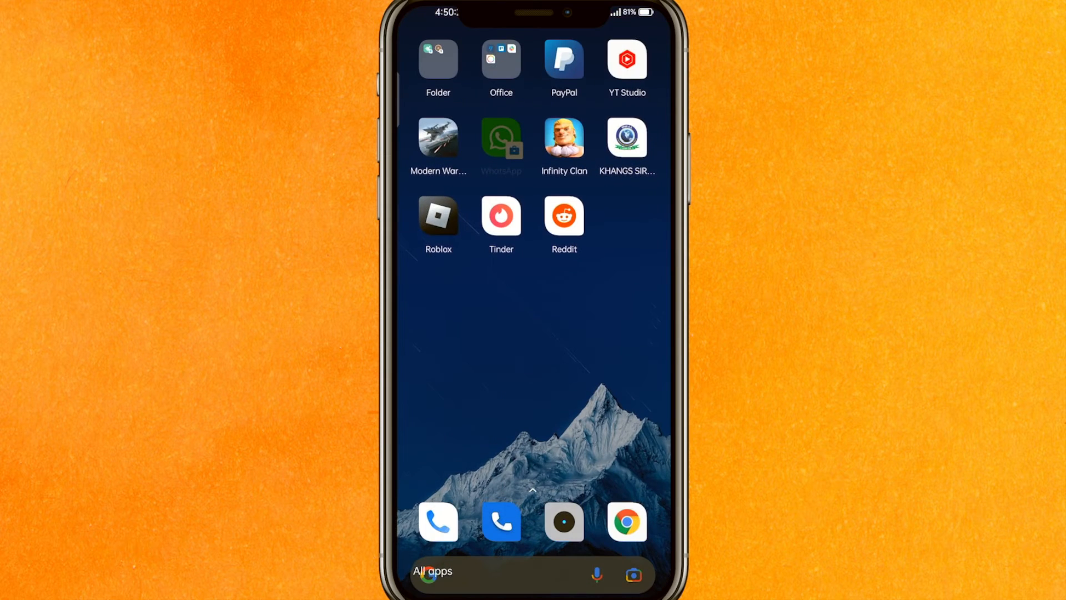
Search the app drawer for Settings and launch it
type("s")
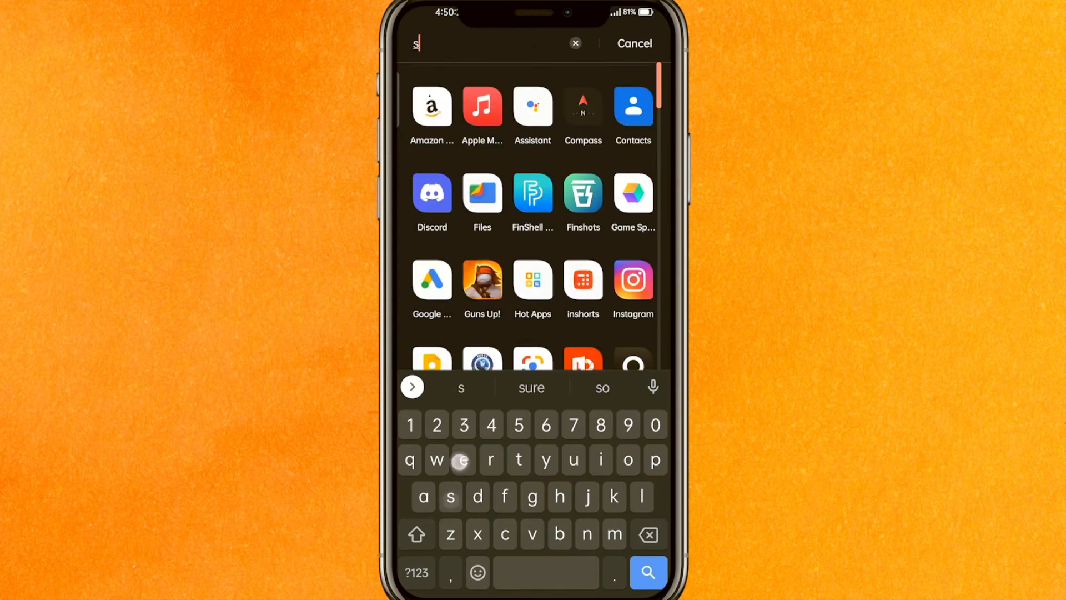
left_click(633, 42)
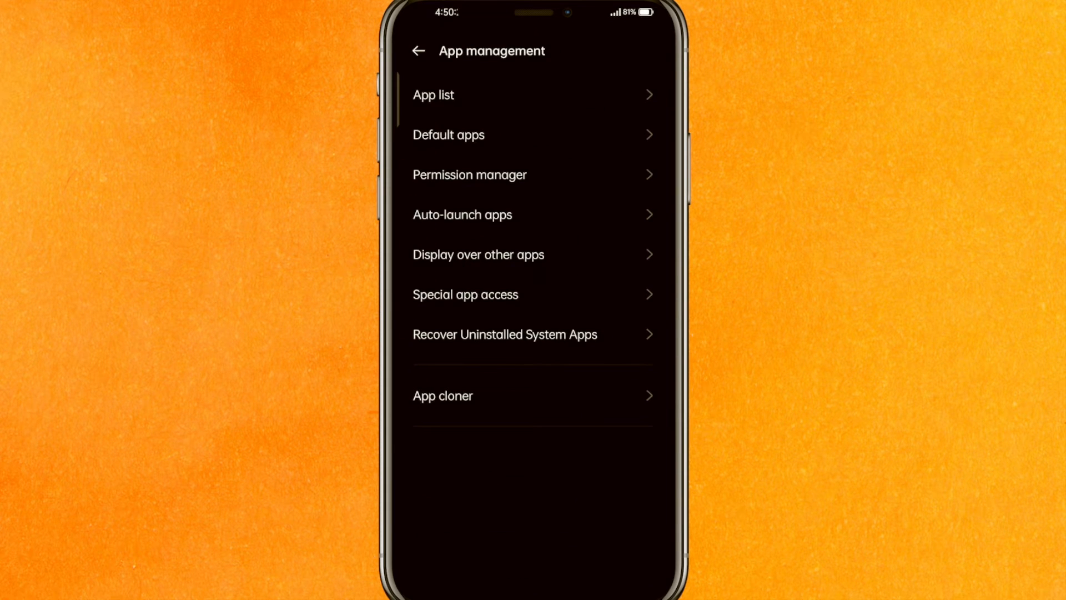
Open App list and search 'rob' to reach Roblox's App info page
left_click(532, 95)
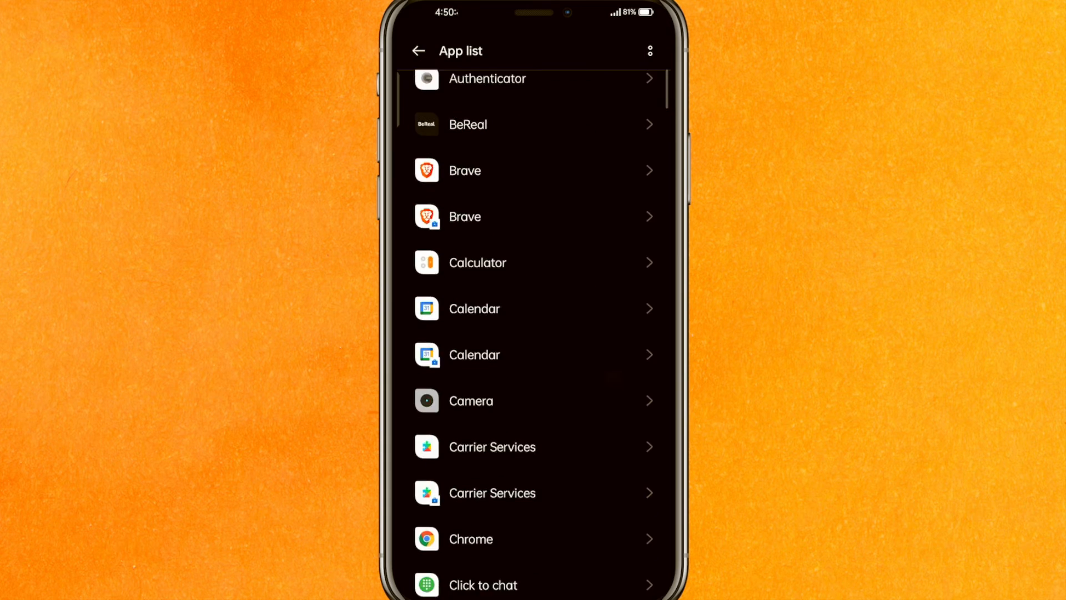
scroll("down", 3)
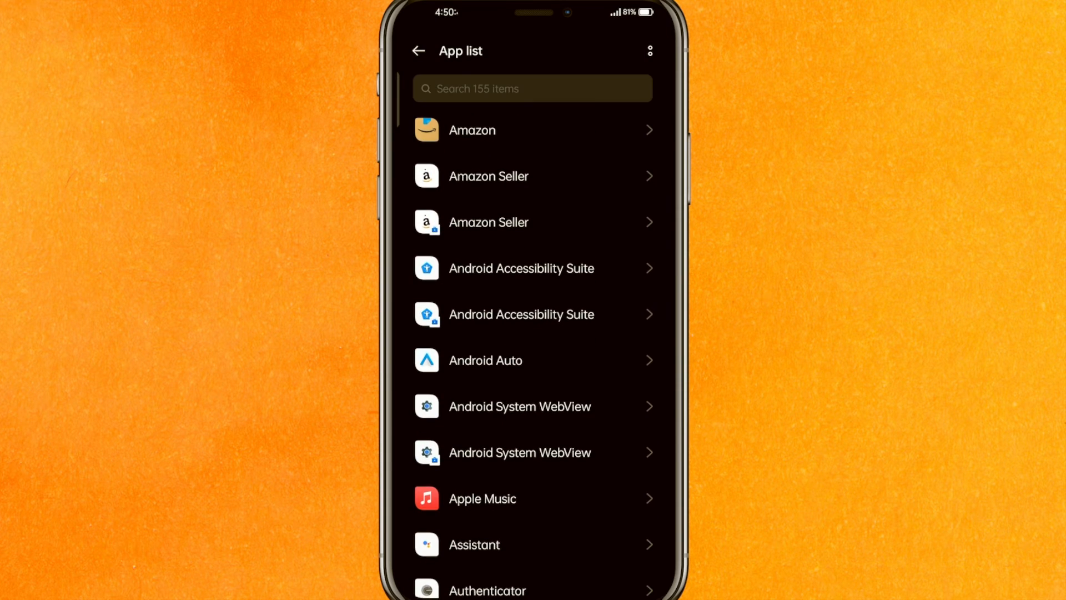
type("rob")
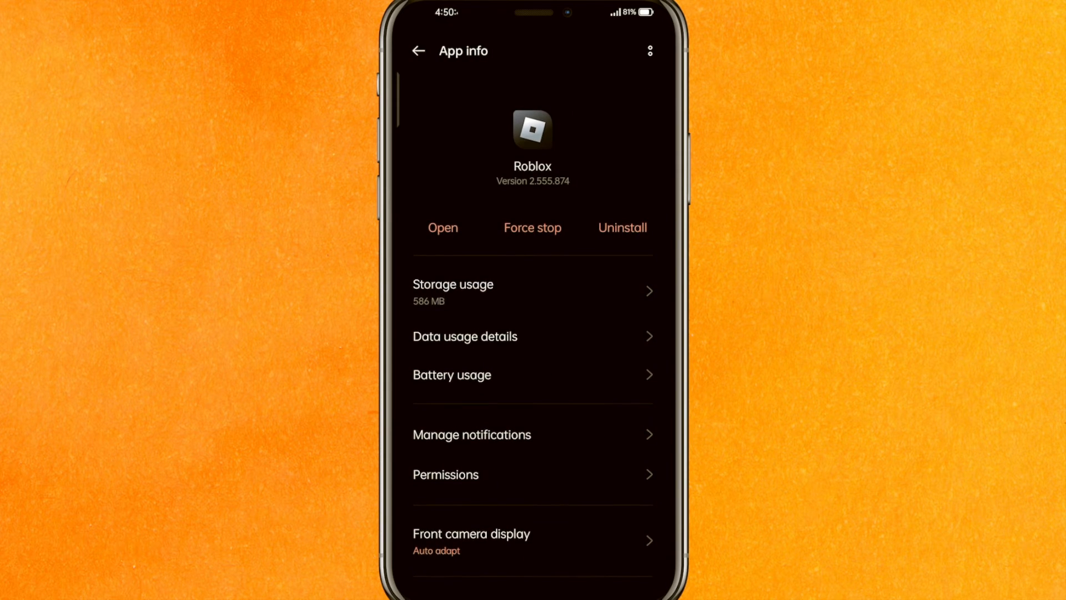
Clear Roblox's cache in Storage usage, cancelling the Clear data prompt to keep 133 MB data
left_click(452, 291)
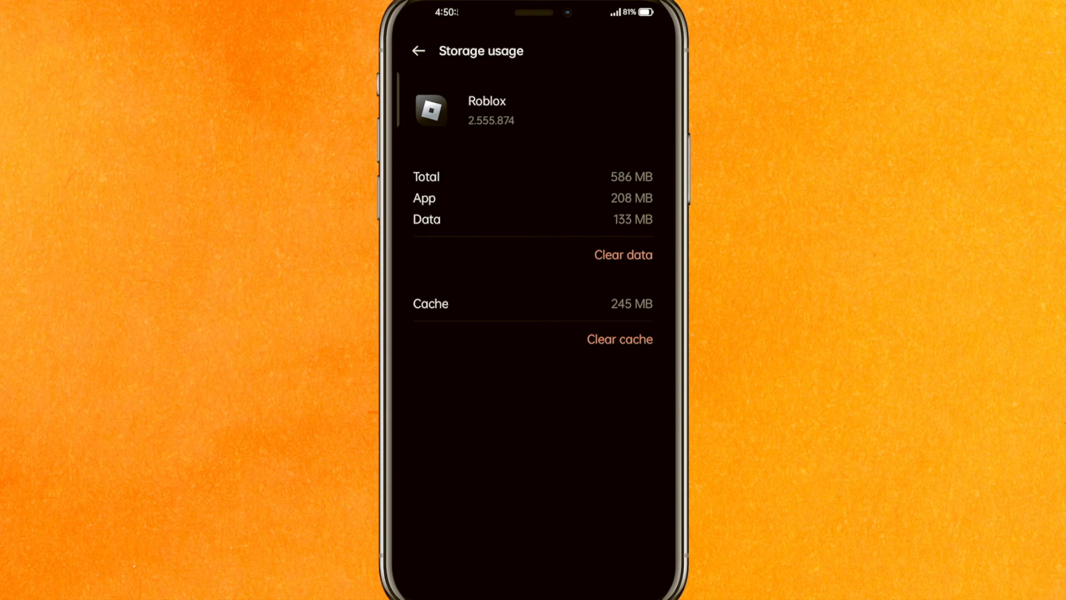
left_click(620, 338)
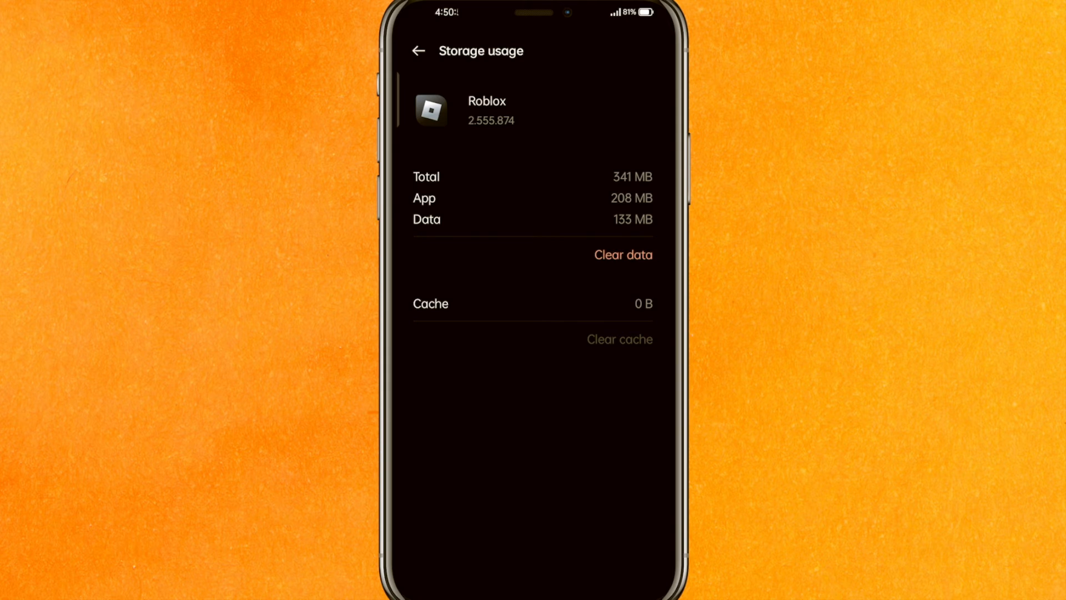
left_click(621, 254)
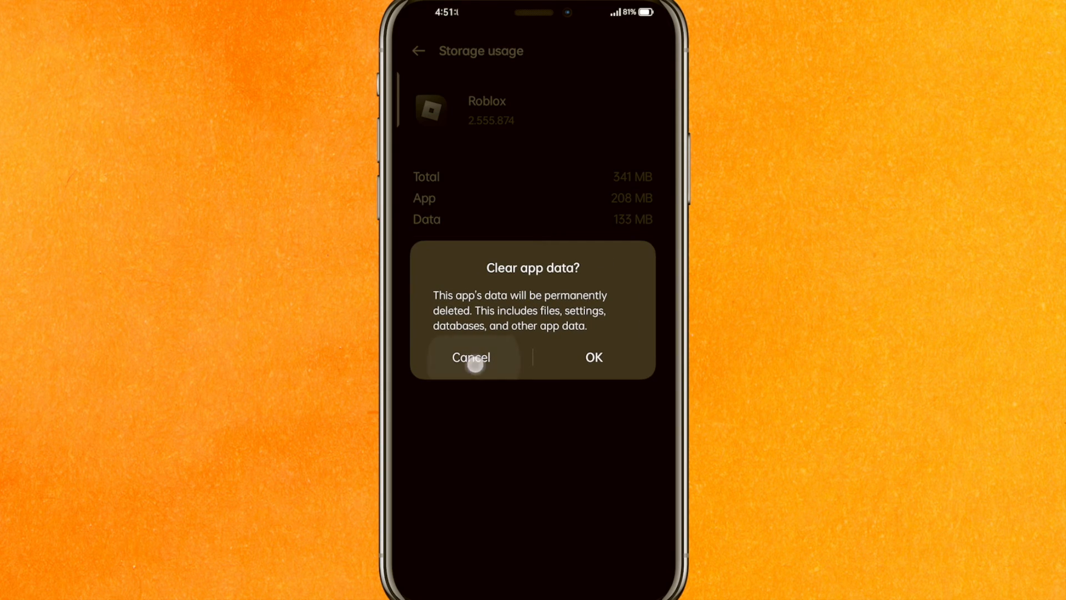
left_click(470, 357)
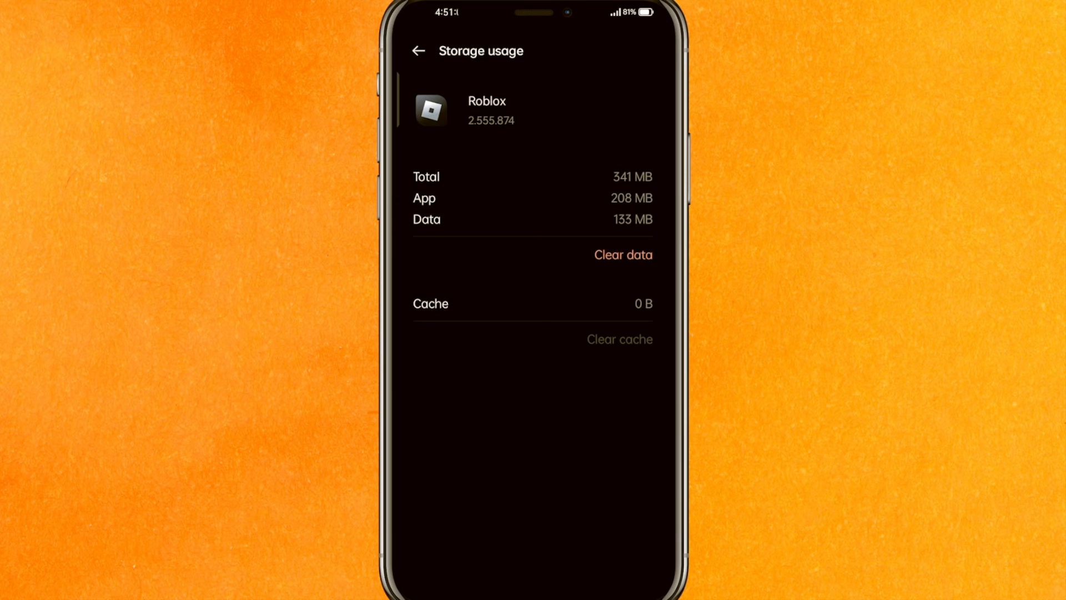